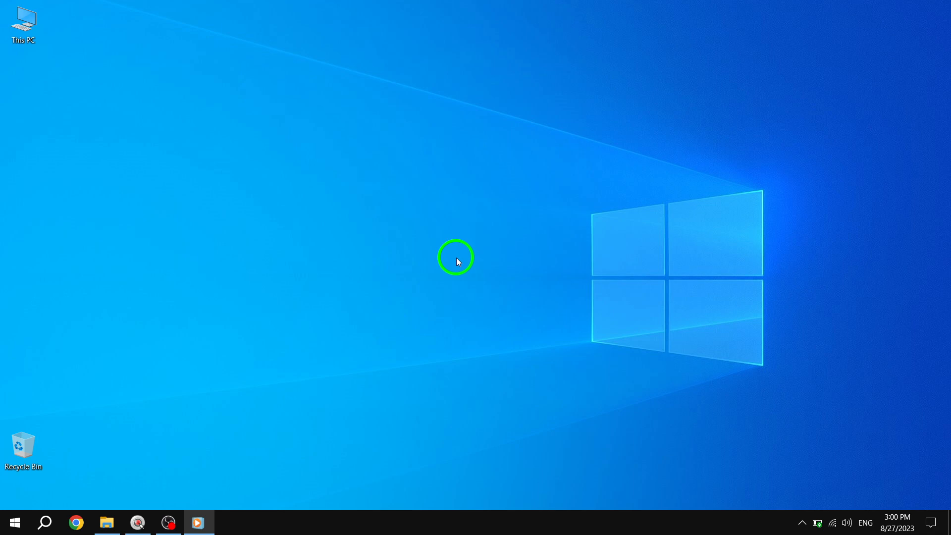
Launch Chrome and reach its Settings page from the main menu
left_click(76, 522)
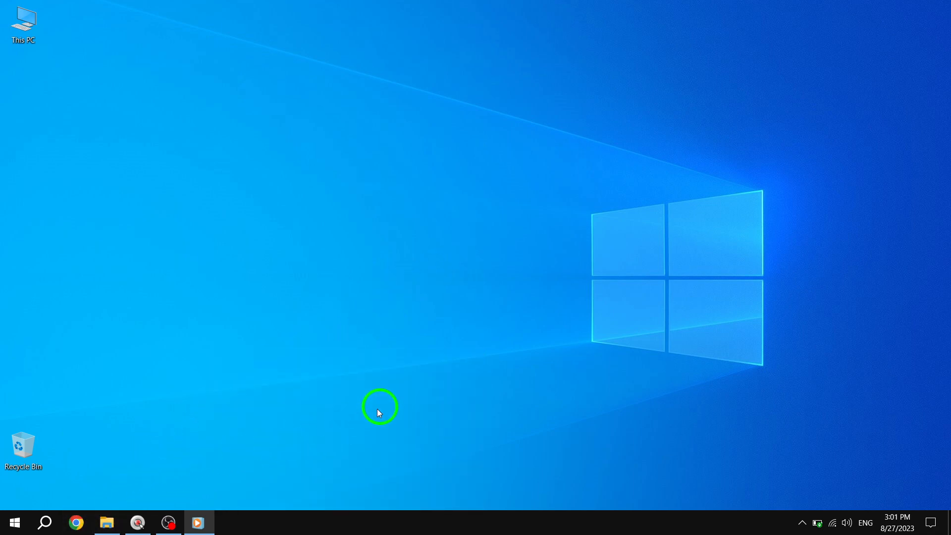
left_click(75, 522)
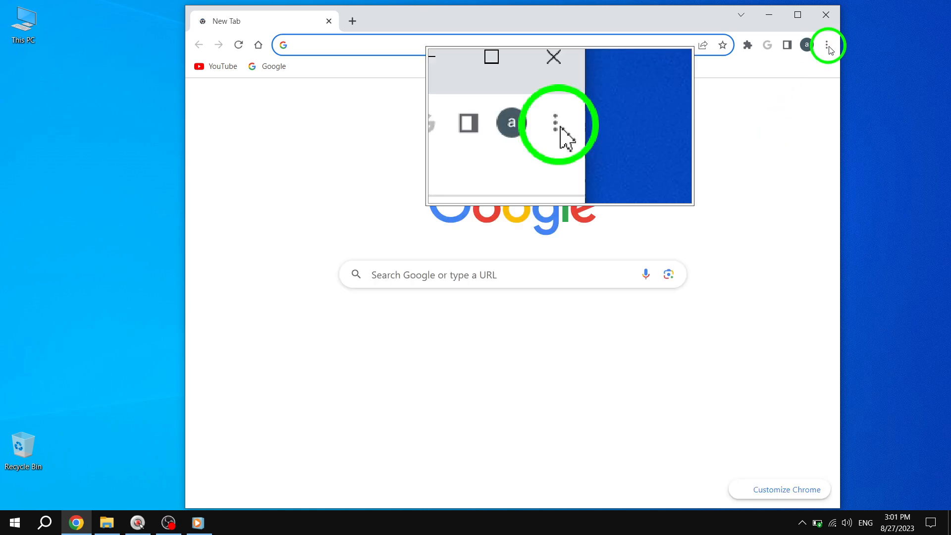
left_click(827, 45)
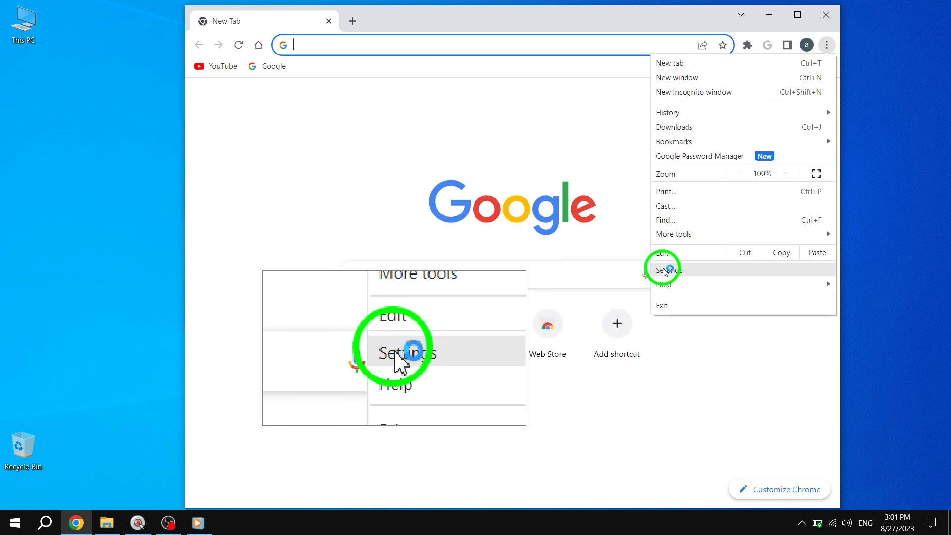
left_click(668, 270)
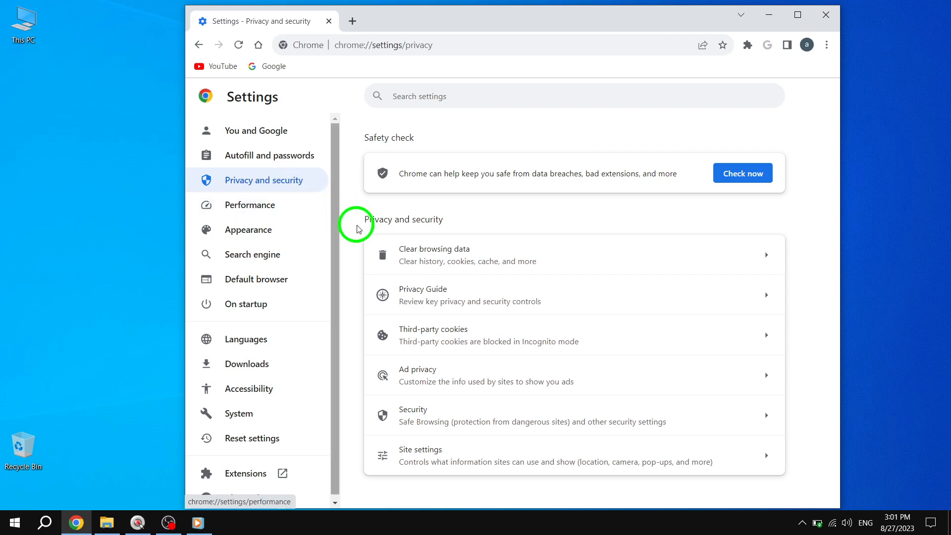
Clear browsing data for All time with only Browsing history checked
left_click(434, 249)
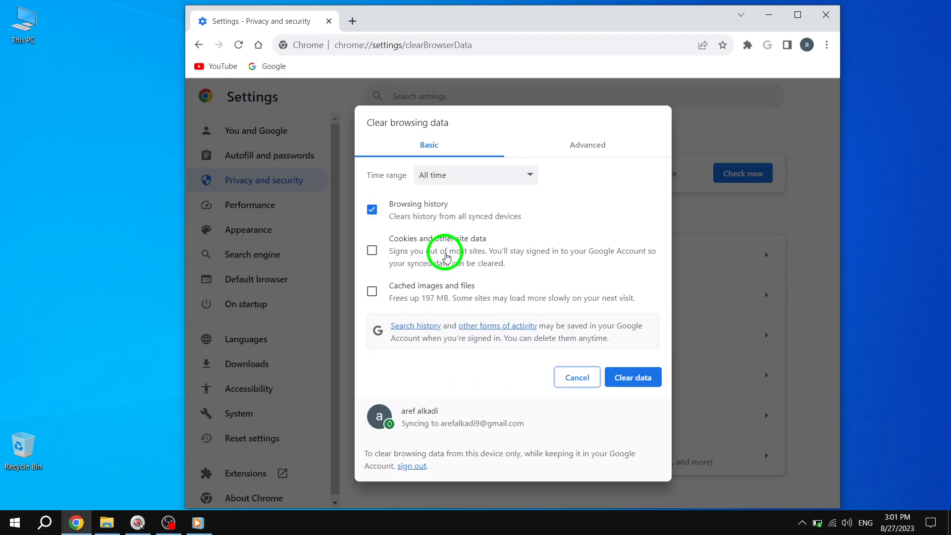
mouse_move(548, 278)
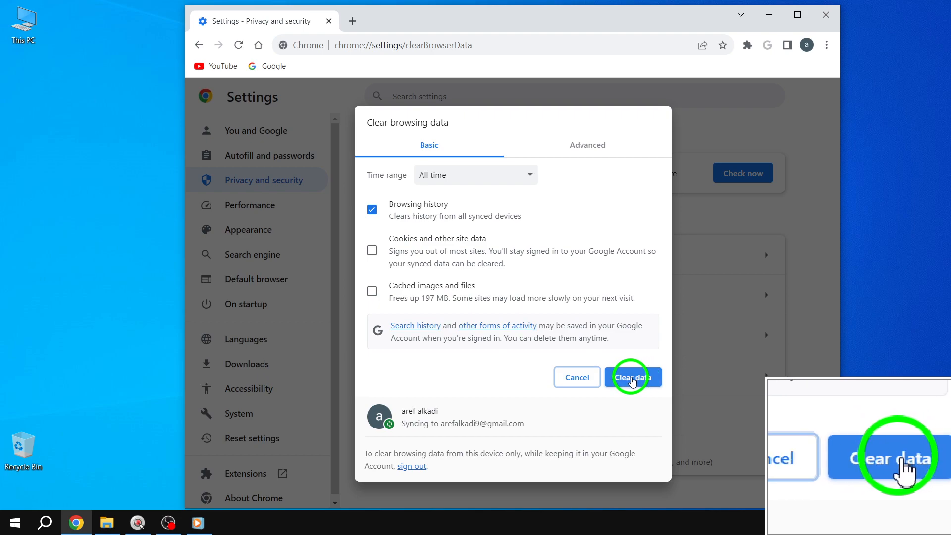
left_click(633, 378)
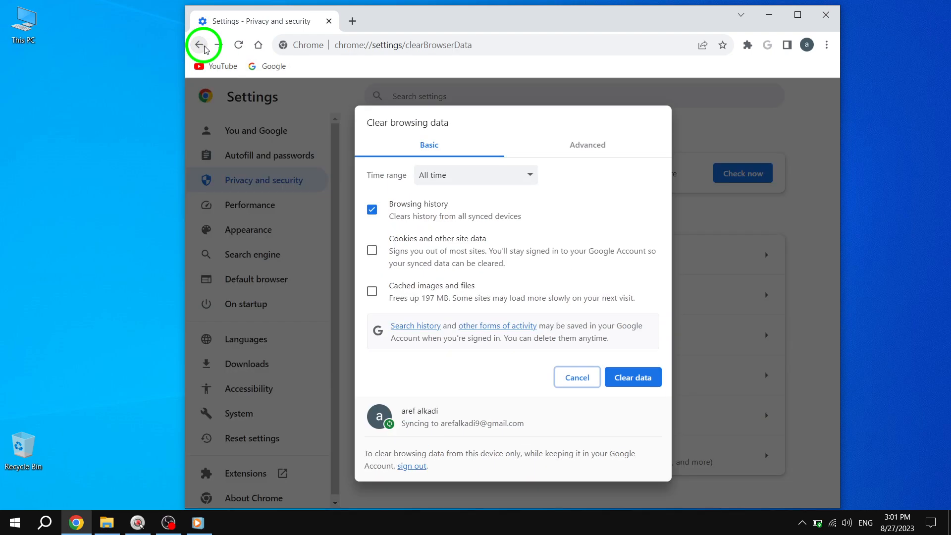
Return to the new tab, reopen Settings and check for updates under About Chrome
left_click(204, 44)
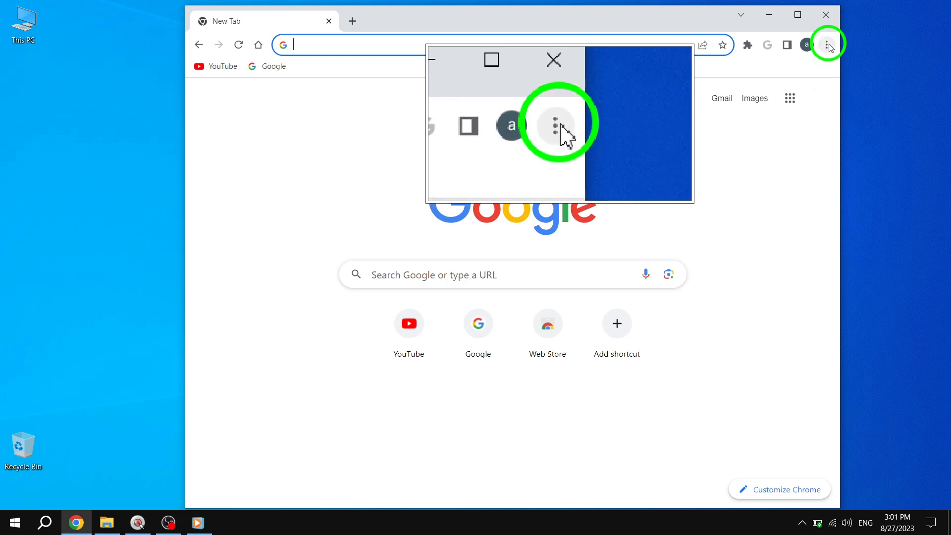
left_click(827, 44)
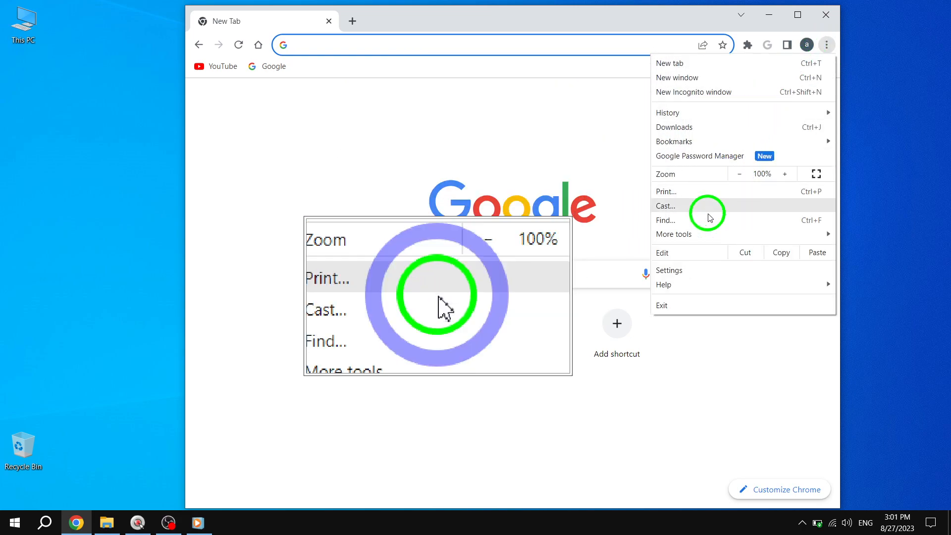
left_click(668, 270)
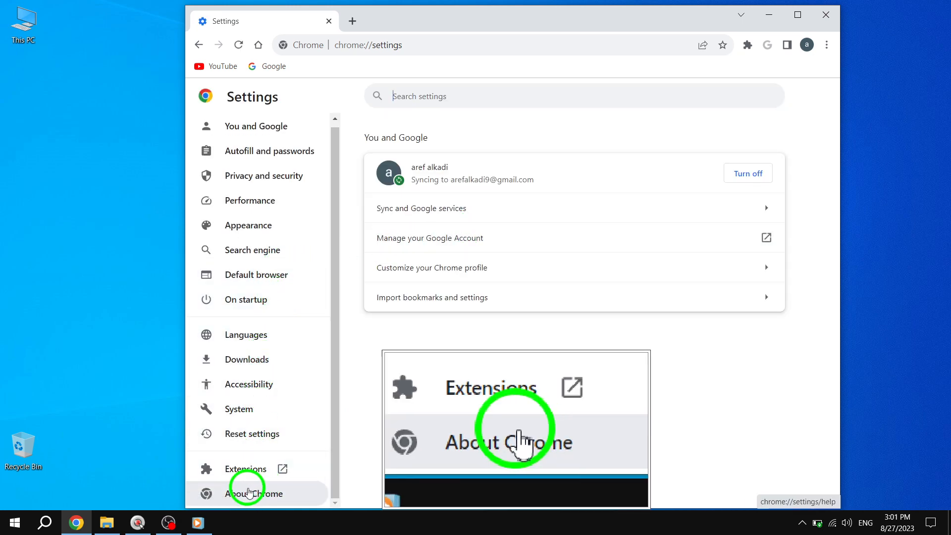
left_click(256, 494)
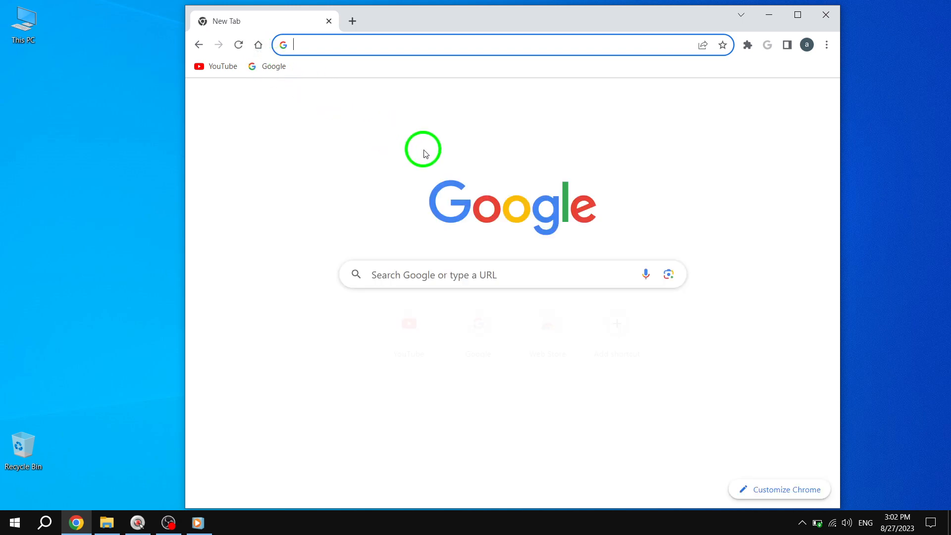
mouse_move(481, 145)
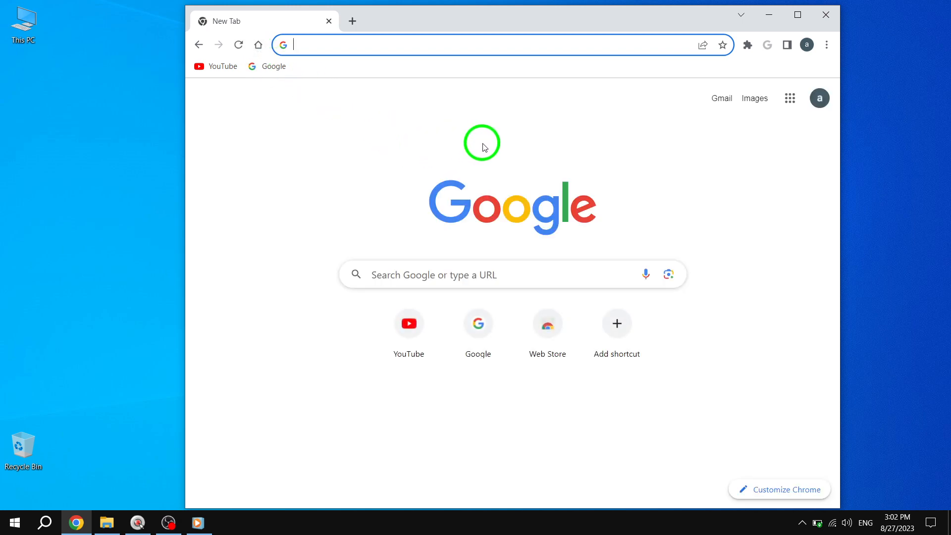
mouse_move(666, 163)
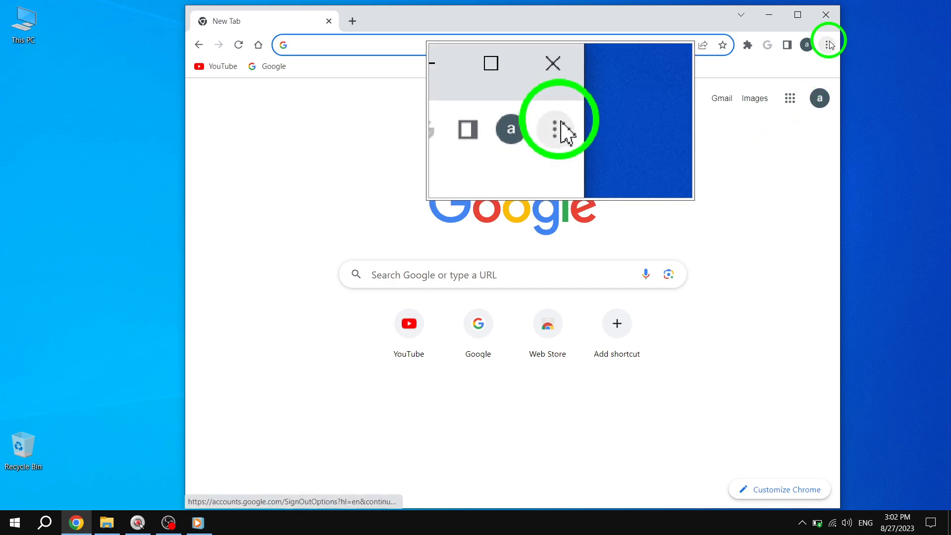
Reach Extensions via More tools and switch off Google Docs Offline
left_click(827, 45)
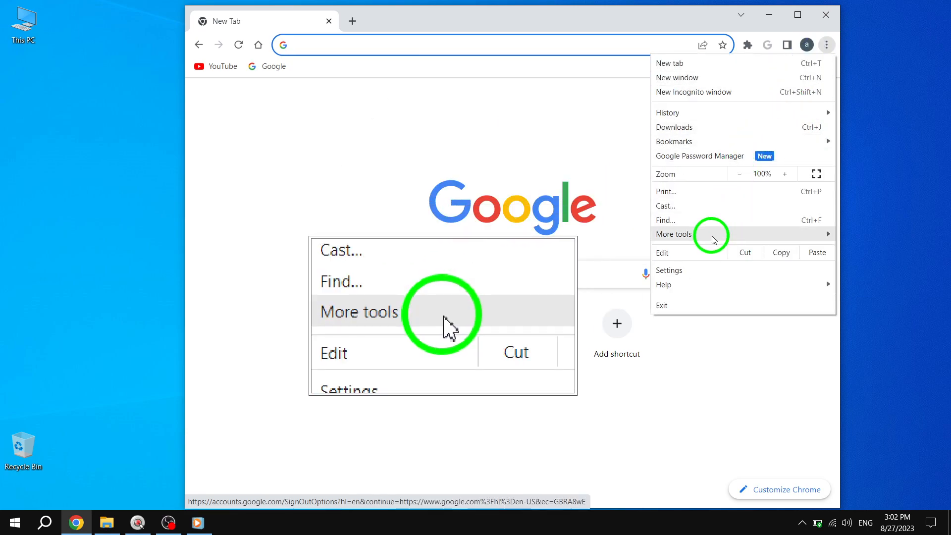
left_click(673, 234)
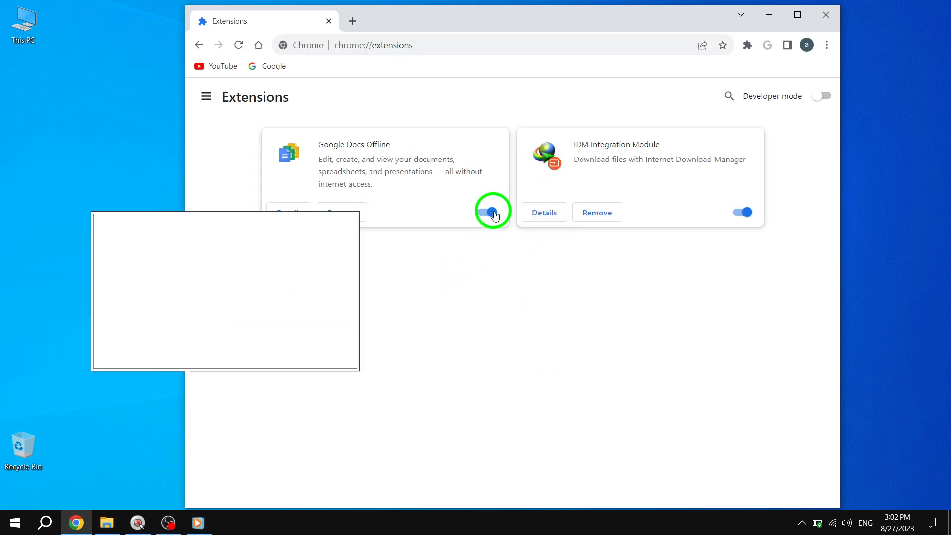
left_click(492, 212)
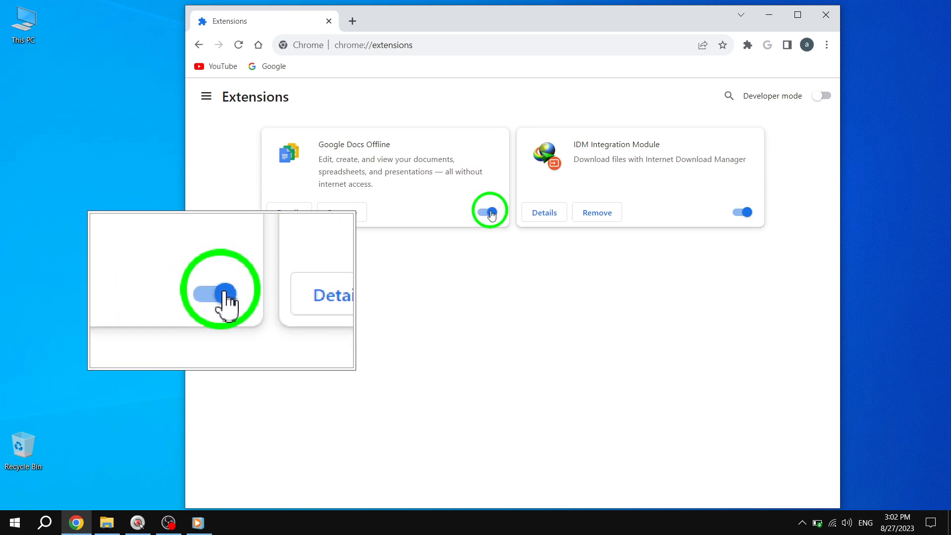